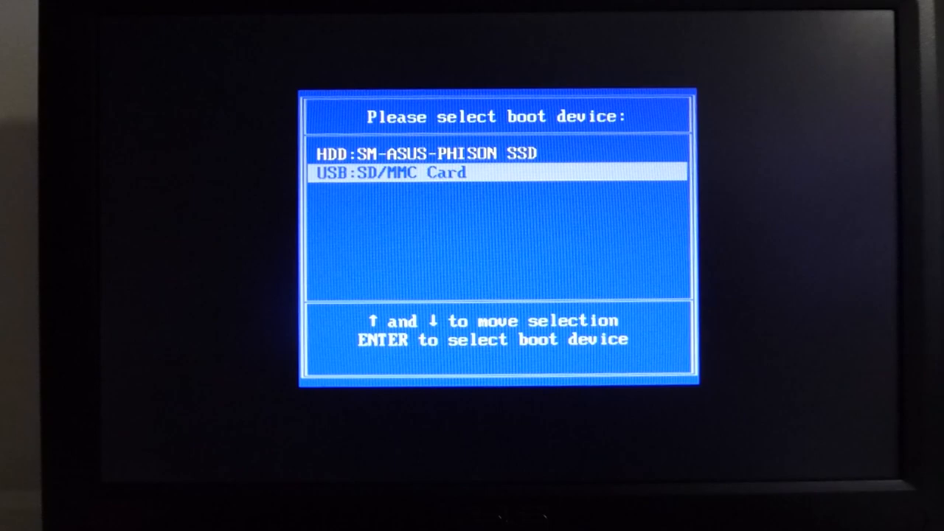
# Step: Boot the machine from the USB SD/MMC Card entry in the BIOS boot menu
pyautogui.press('Return')
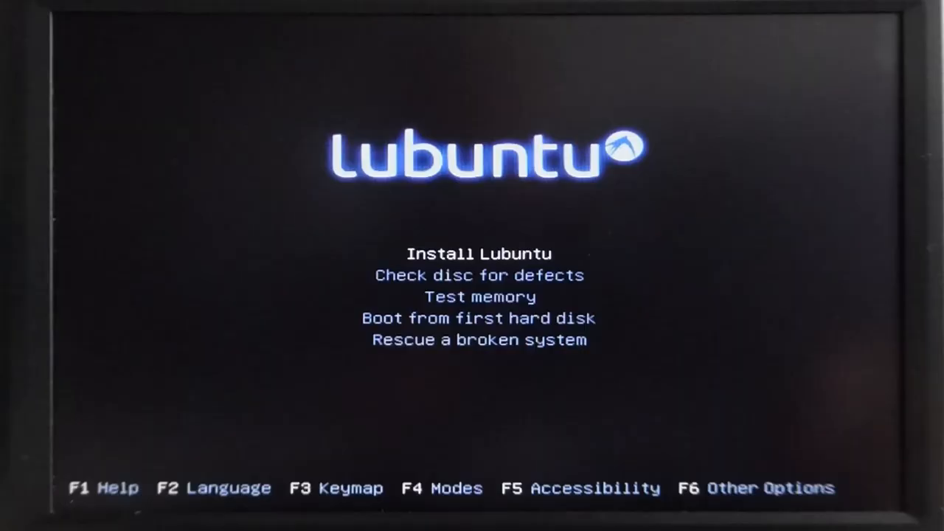
# Step: Start Install Lubuntu and accept the English (UK) keyboard layout
pyautogui.press('Return')
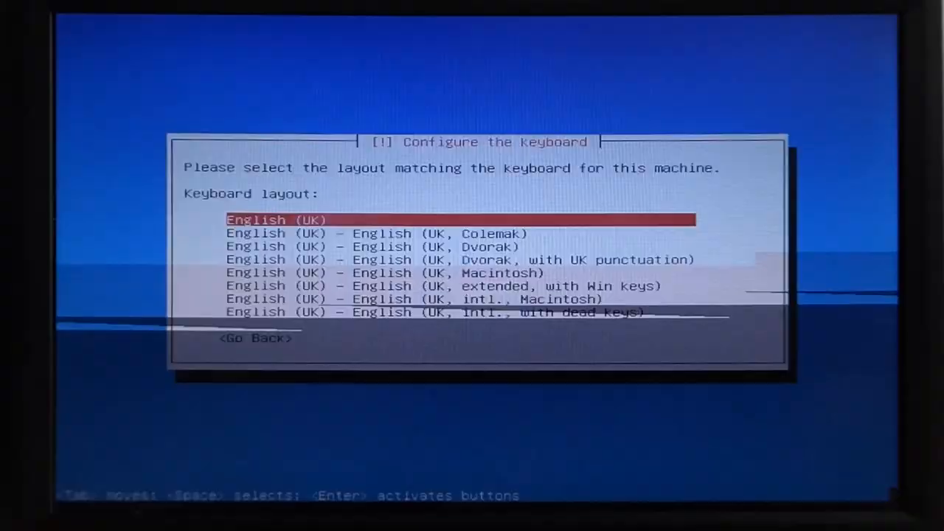
pyautogui.press('Return')
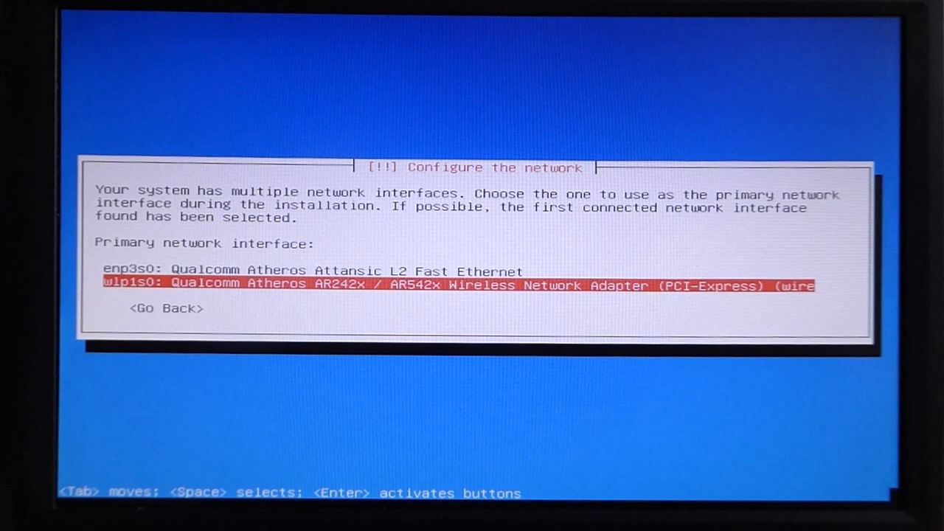
# Step: Use the wlp1s0 wireless adapter as the primary network interface for installation
pyautogui.press('Return')
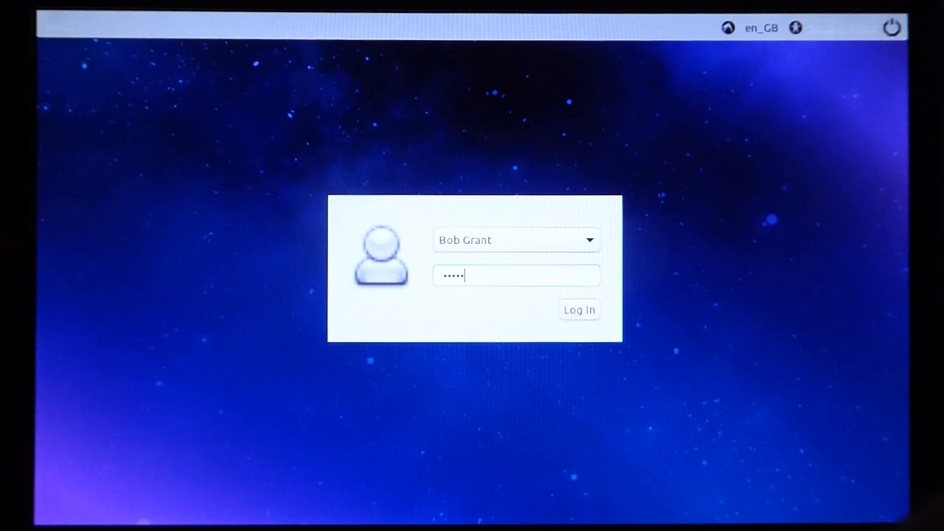
# Step: Log in through LightDM to reach the fresh Lubuntu desktop with its Rubbish Bin
pyautogui.click(579, 309)
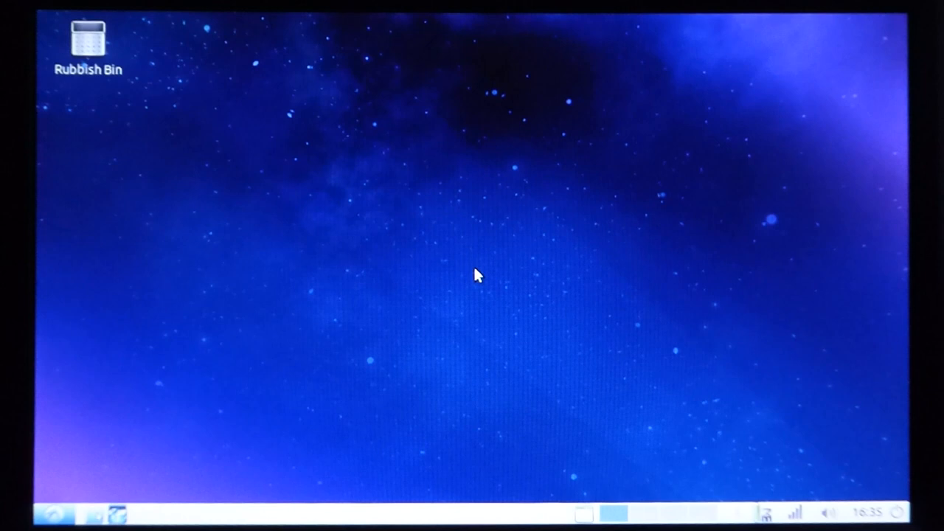